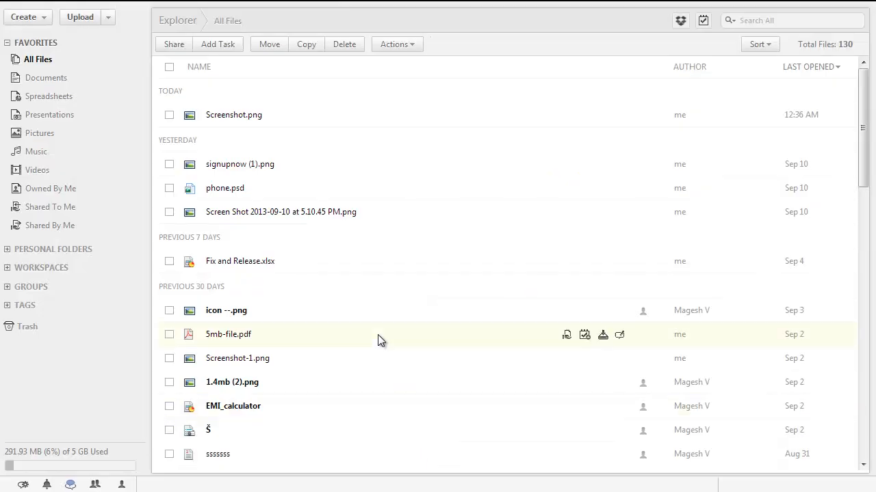
{"action": "mouse_move", "coordinate": [298, 165]}
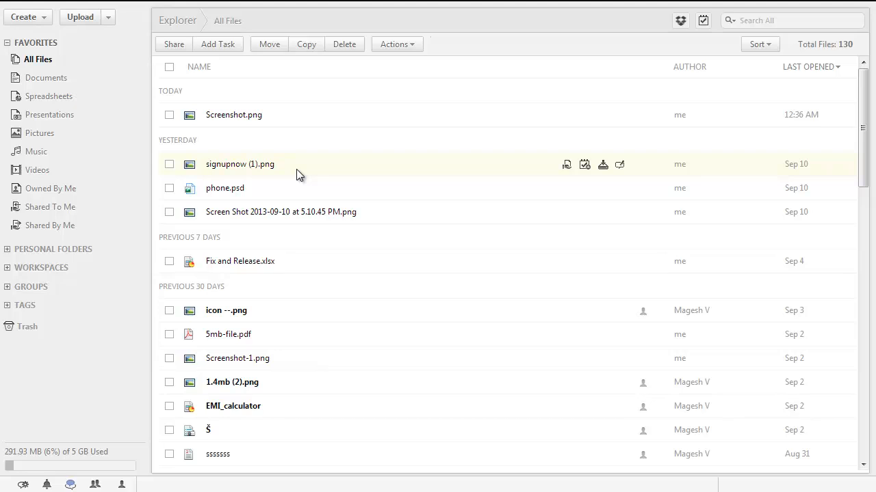
- Mark signupnow (1).png in the All Files list for an action
{"action": "left_click", "coordinate": [170, 164]}
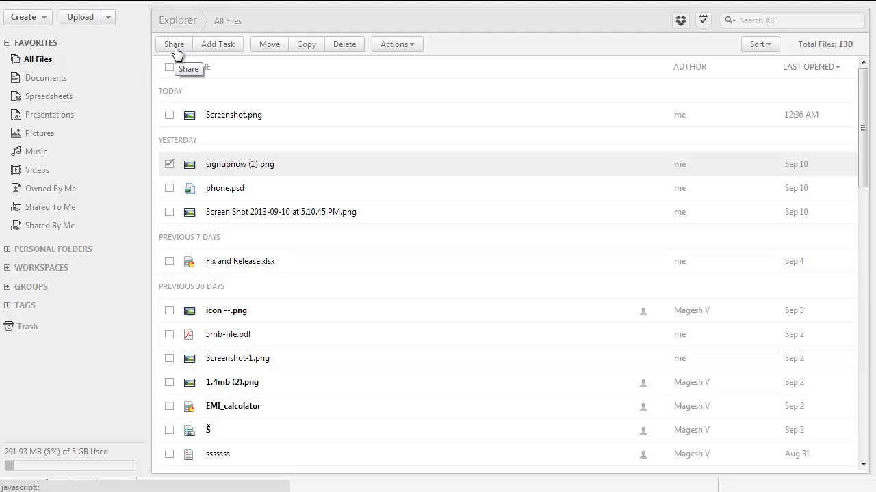
- Share the file as Public on the web with password protection, expiry 09/19/2013, and save
{"action": "left_click", "coordinate": [174, 44]}
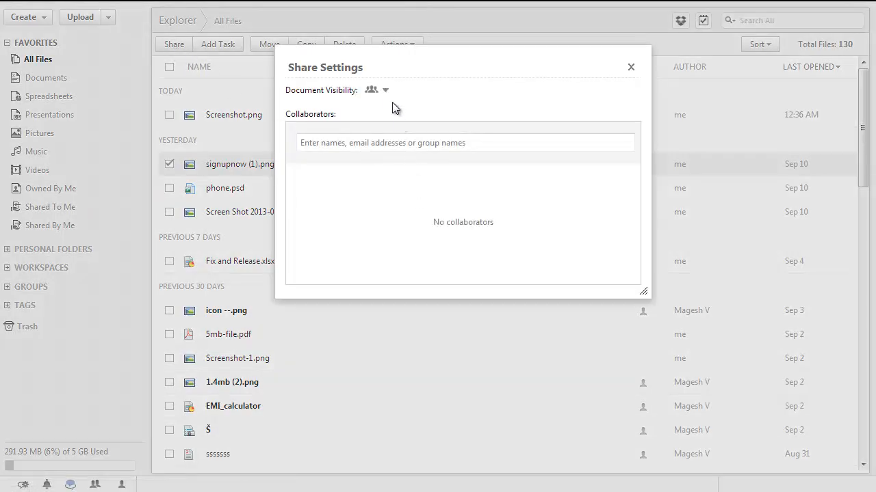
{"action": "mouse_move", "coordinate": [386, 93]}
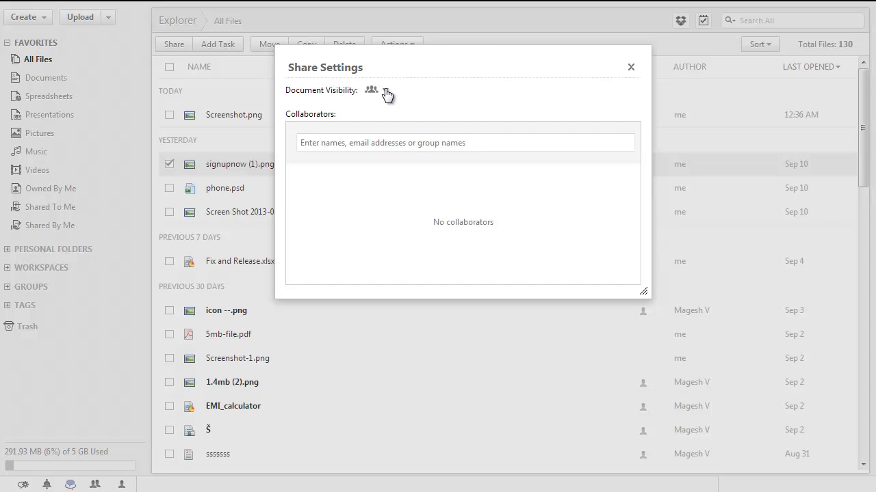
{"action": "left_click", "coordinate": [384, 91]}
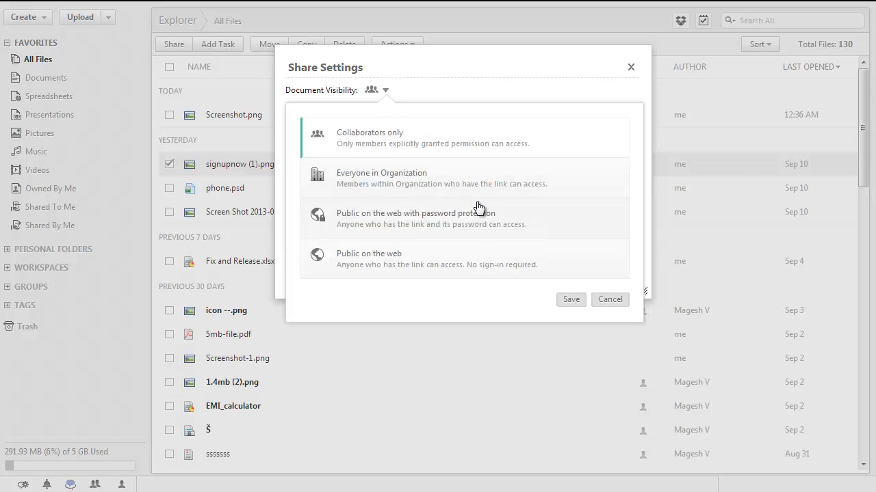
{"action": "left_click", "coordinate": [416, 218]}
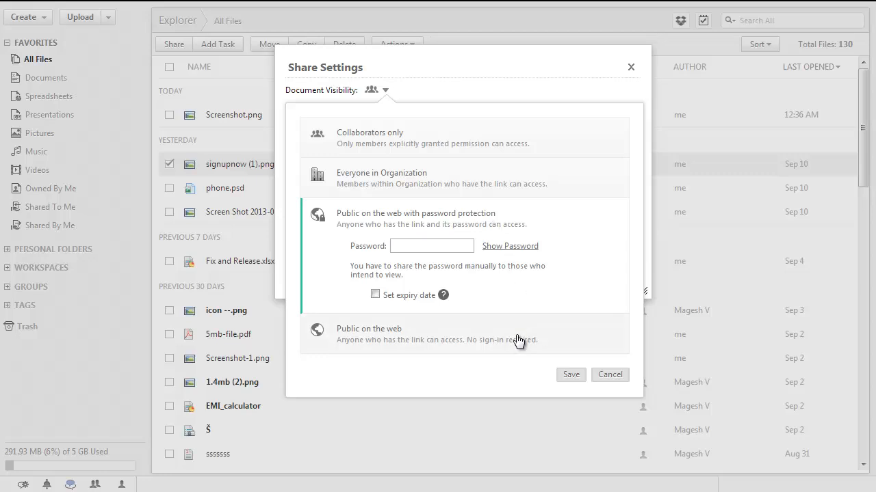
{"action": "left_click", "coordinate": [432, 246]}
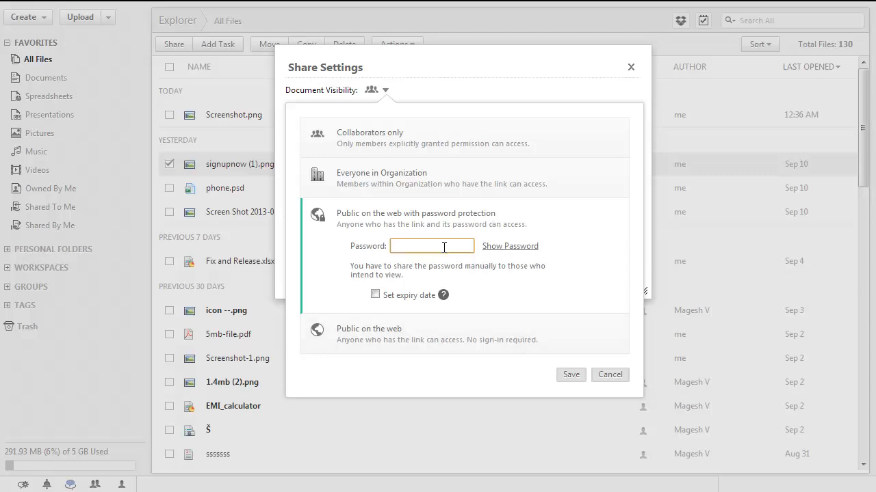
{"action": "left_click", "coordinate": [375, 296]}
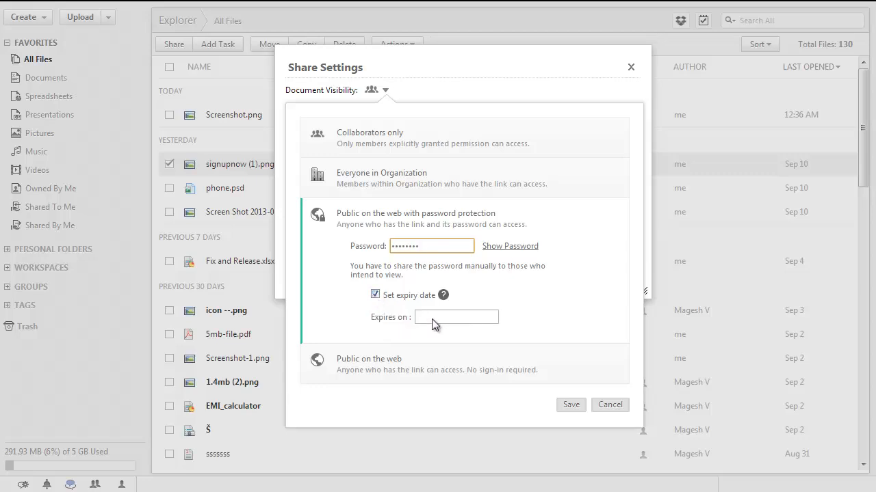
{"action": "type", "text": "09/19/2013"}
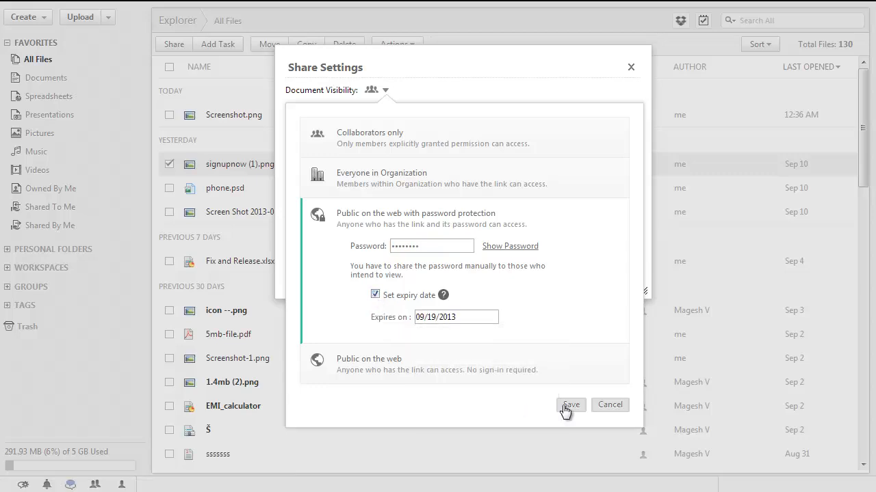
{"action": "left_click", "coordinate": [570, 405]}
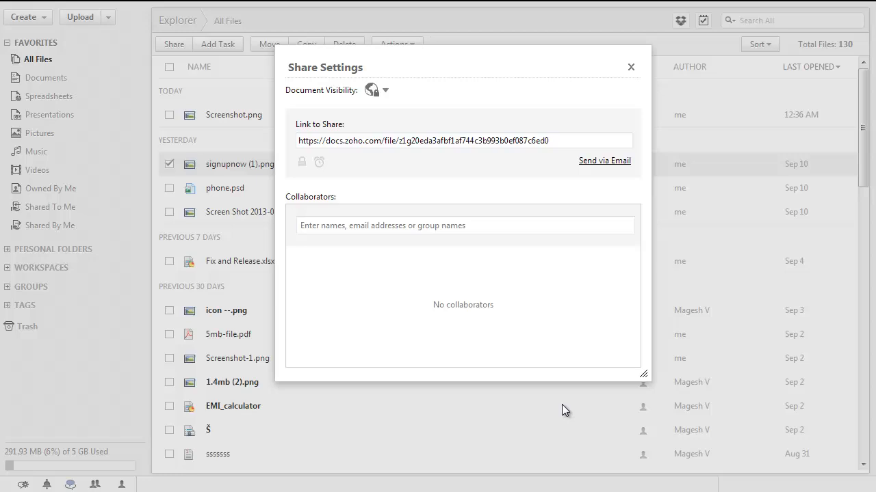
- Start a Send via Email draft prefilled with the generated share link
{"action": "right_click", "coordinate": [472, 141]}
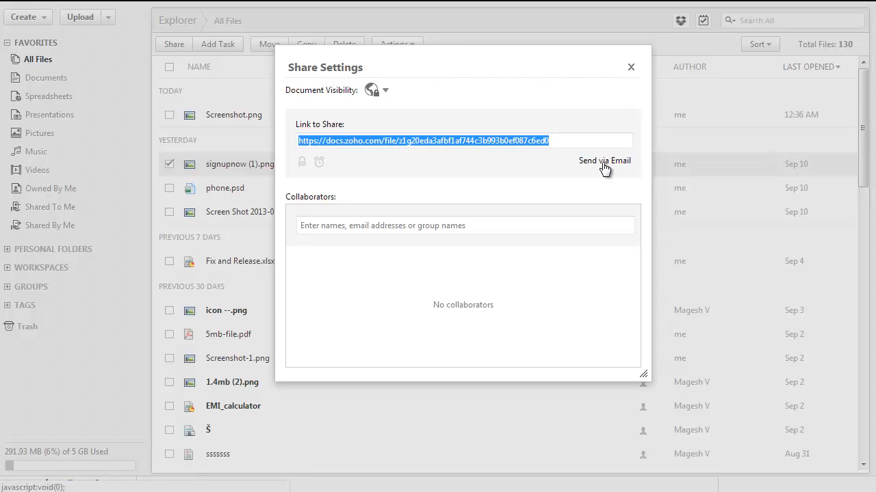
{"action": "left_click", "coordinate": [604, 160]}
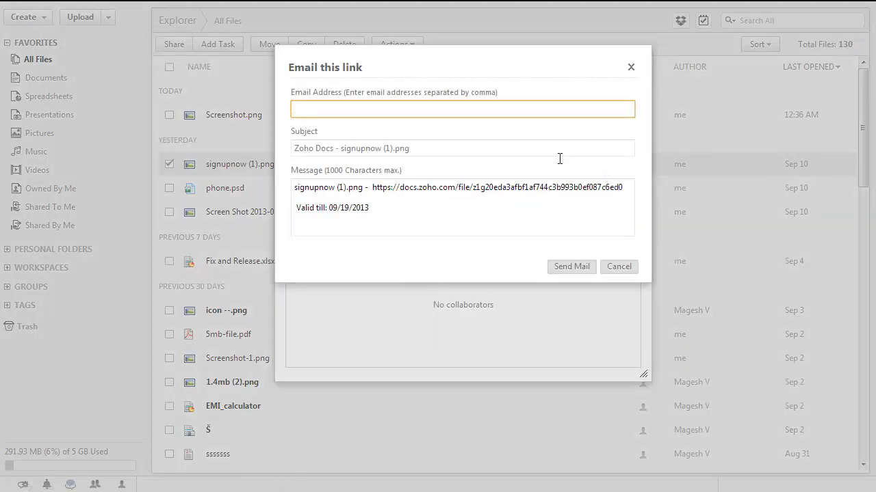
{"action": "type", "text": "user@email.com"}
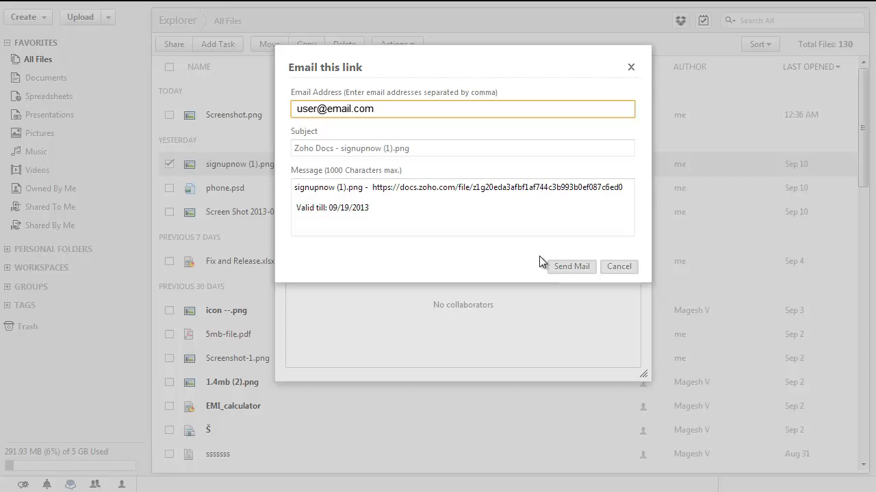
{"action": "left_click", "coordinate": [619, 267]}
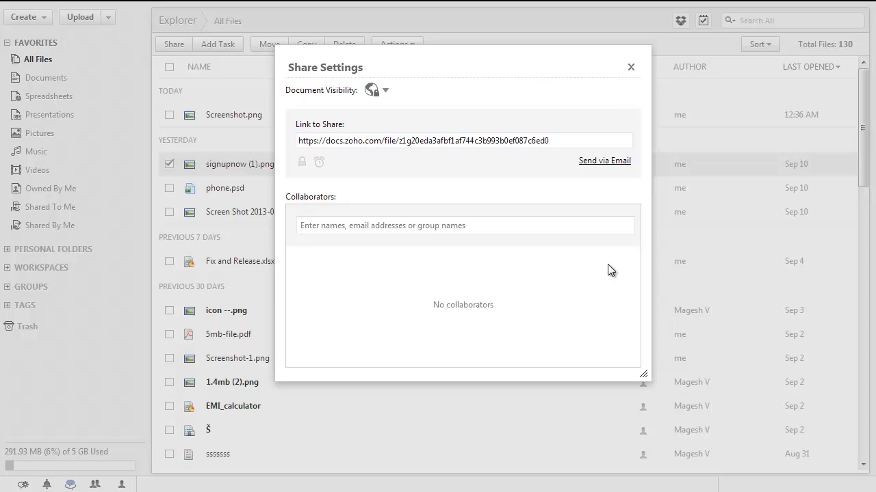
{"action": "mouse_move", "coordinate": [563, 271]}
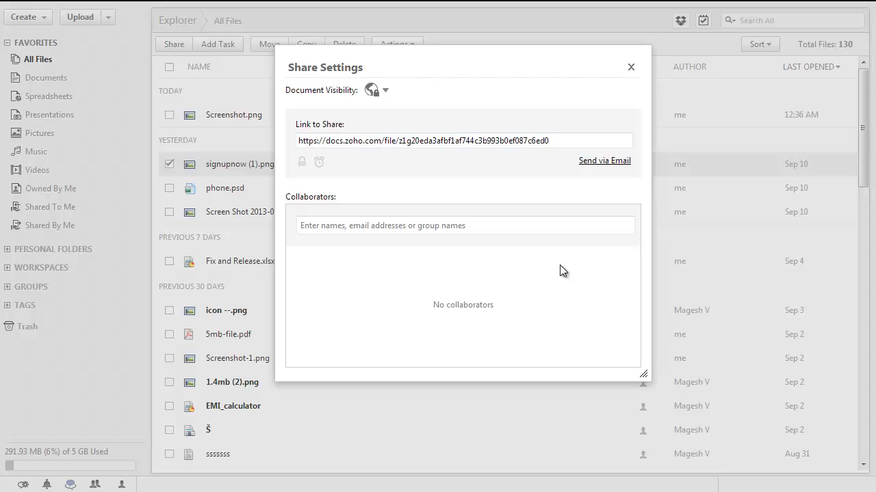
- Review the link's visibility settings and the 09/19/2013 expiry date
{"action": "left_click", "coordinate": [385, 90]}
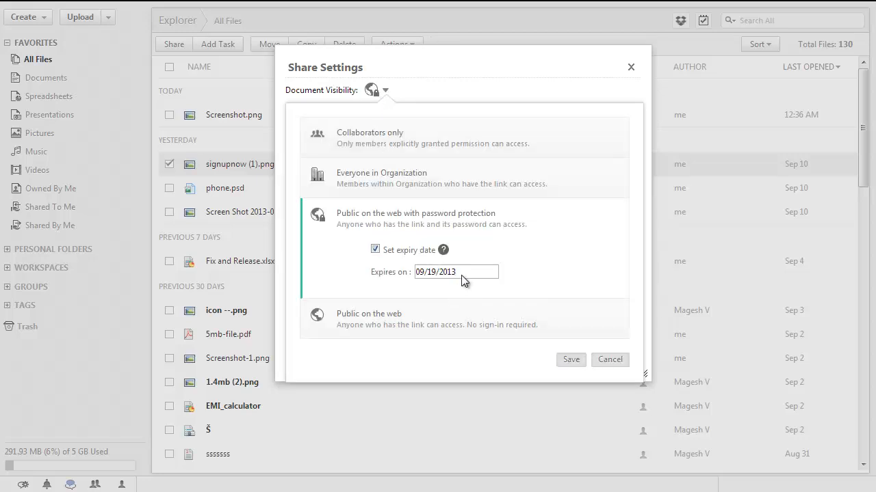
{"action": "left_click", "coordinate": [455, 271]}
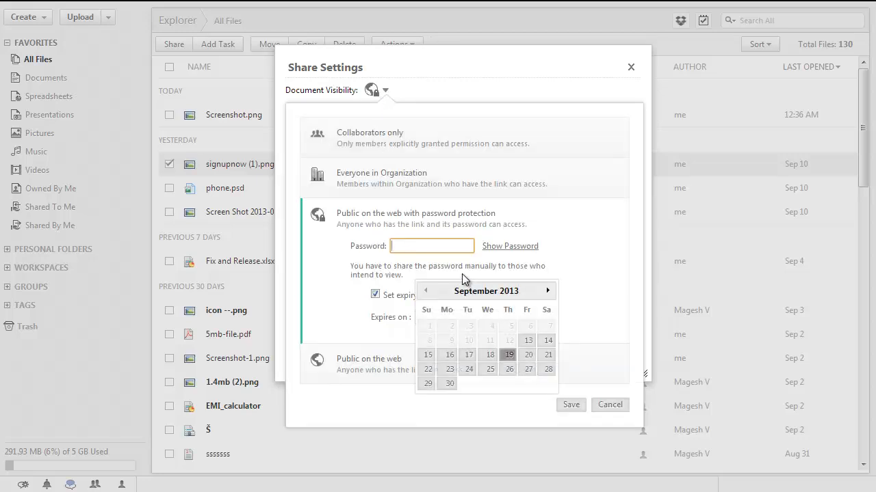